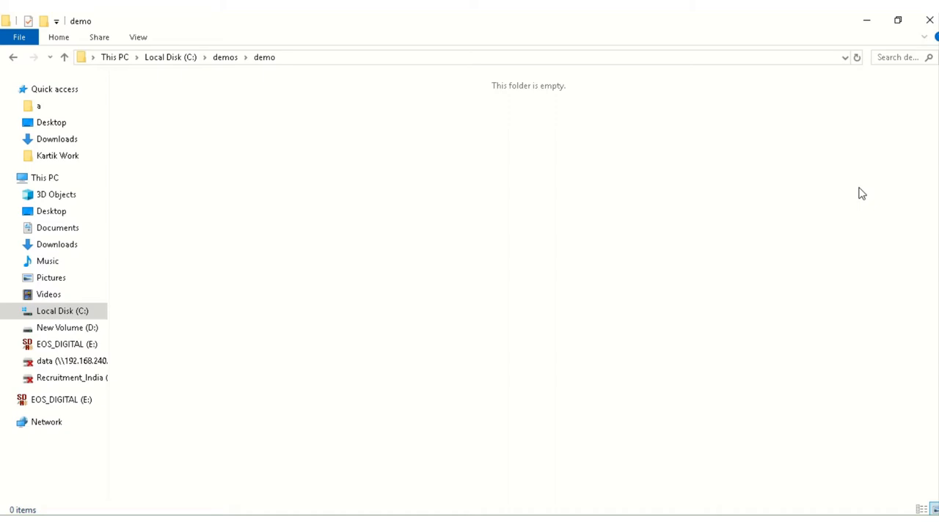
{"action": "mouse_move", "coordinate": [592, 67]}
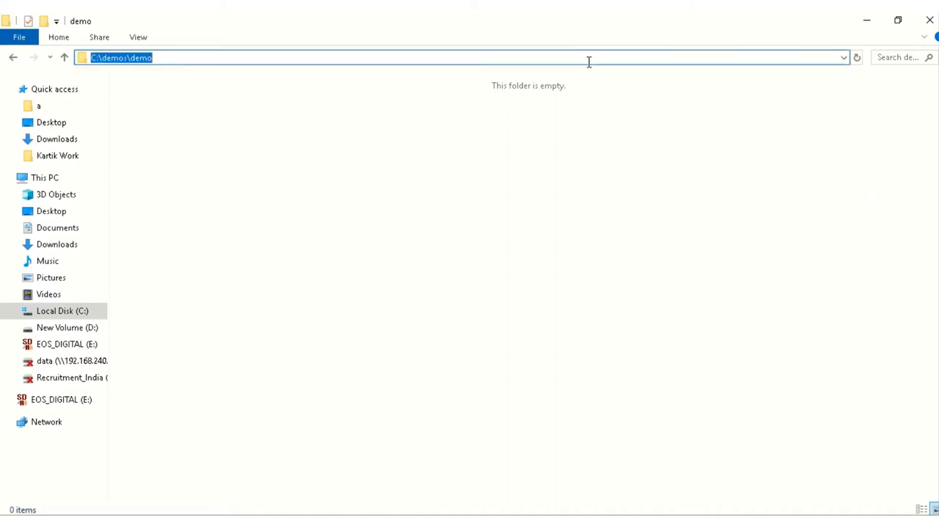
Launch Command Prompt from the demo folder's address bar by entering cmd.
{"action": "type", "text": "cmd"}
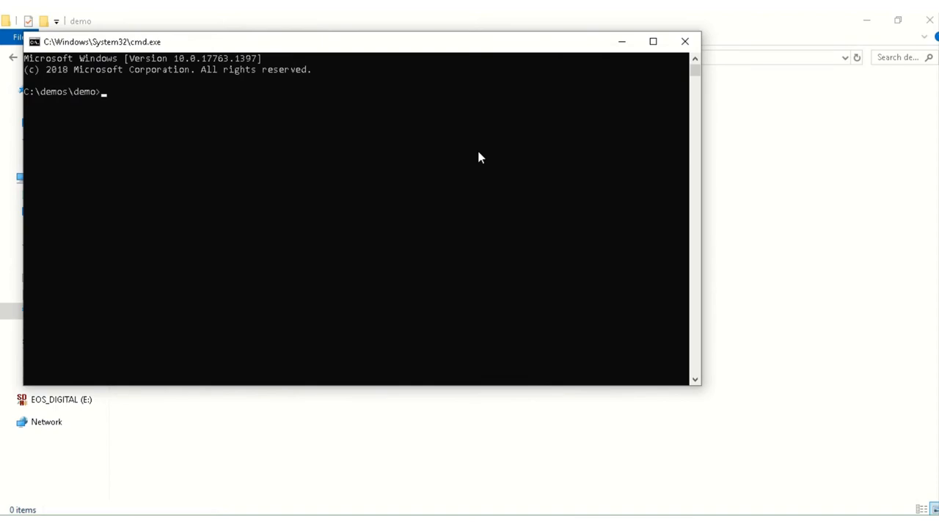
{"action": "mouse_move", "coordinate": [483, 158]}
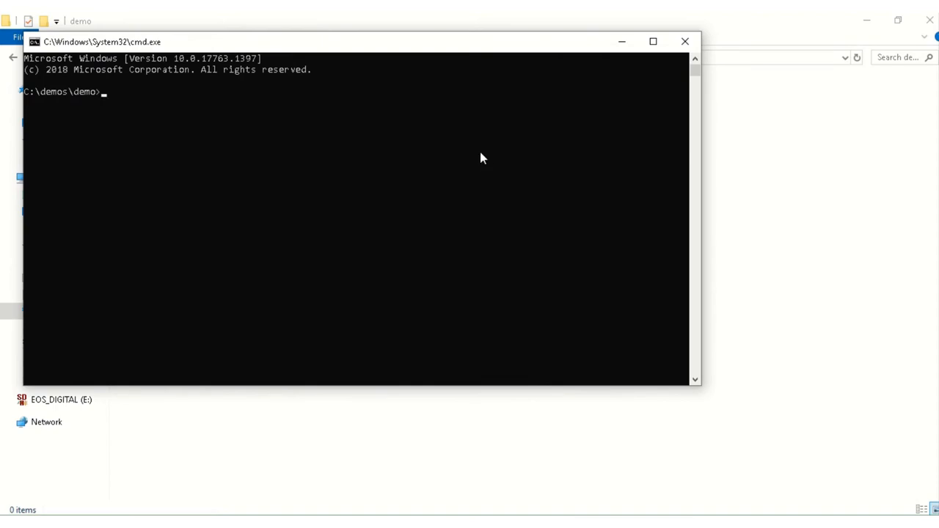
Run node -v to confirm the installed Node.js version.
{"action": "type", "text": "node -v"}
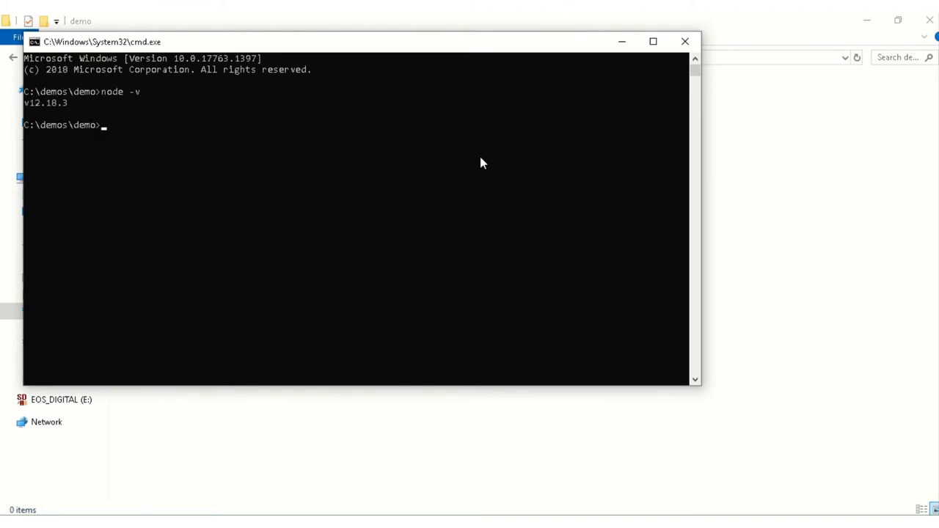
{"action": "mouse_move", "coordinate": [30, 115]}
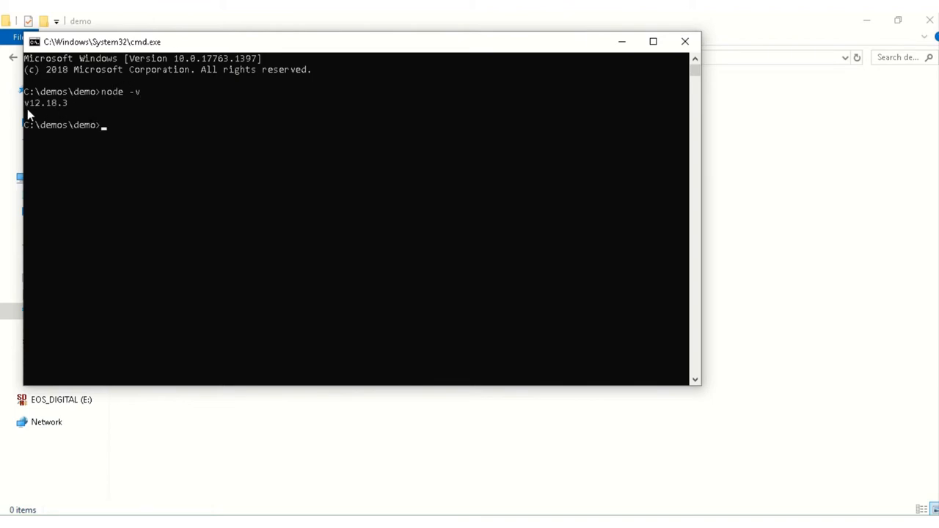
{"action": "mouse_move", "coordinate": [68, 114]}
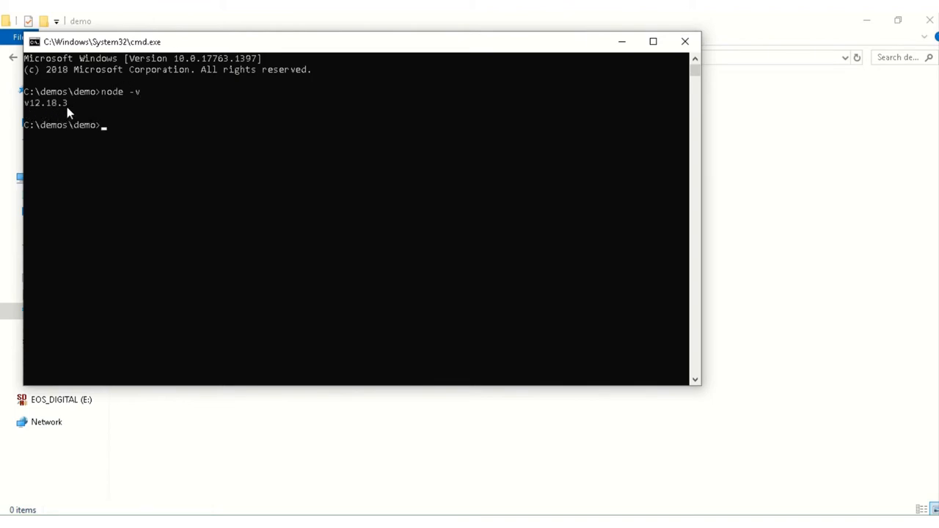
{"action": "mouse_move", "coordinate": [162, 114]}
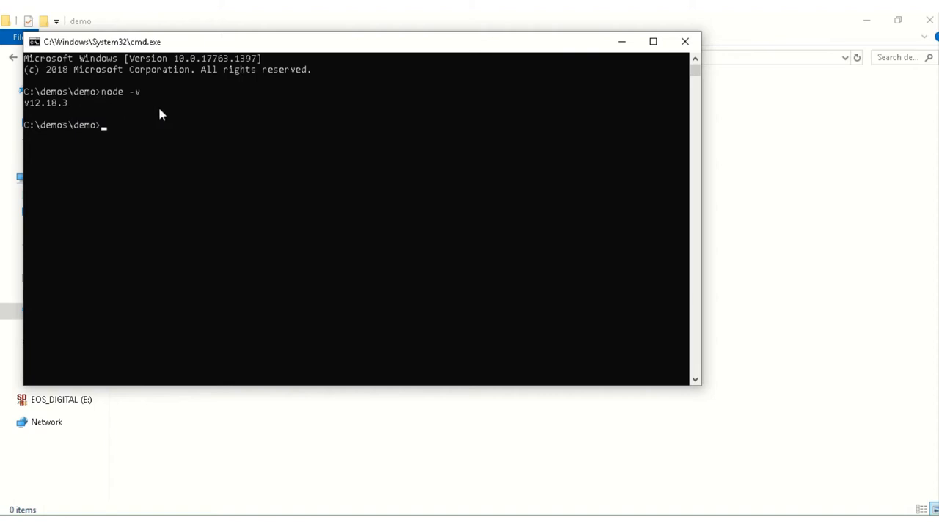
{"action": "mouse_move", "coordinate": [52, 114]}
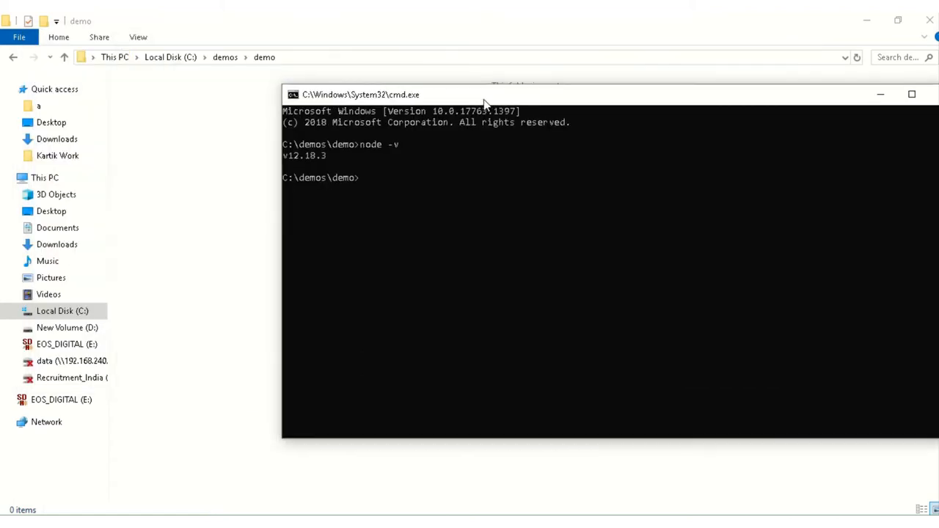
{"action": "mouse_move", "coordinate": [433, 164]}
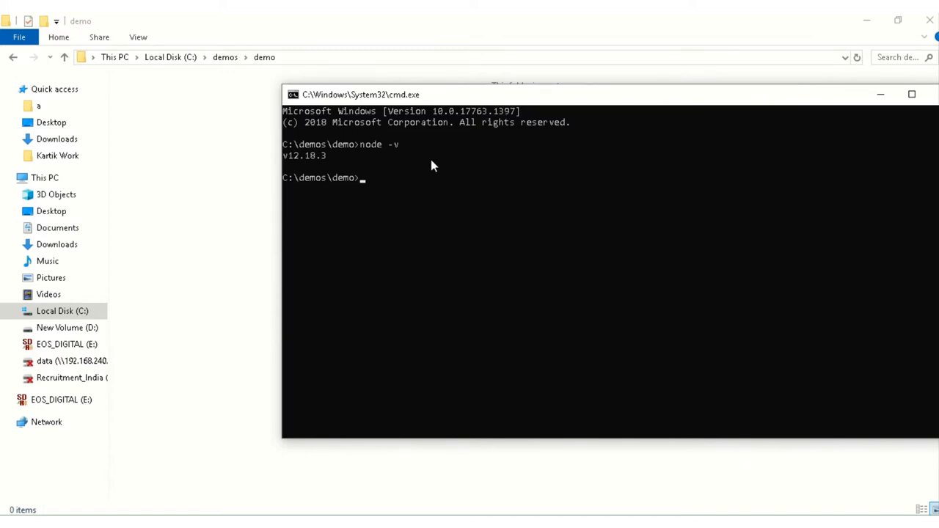
Run ng -v and ng --version to confirm Angular CLI 9.0.7 on Node 12.18.3.
{"action": "type", "text": "ng -"}
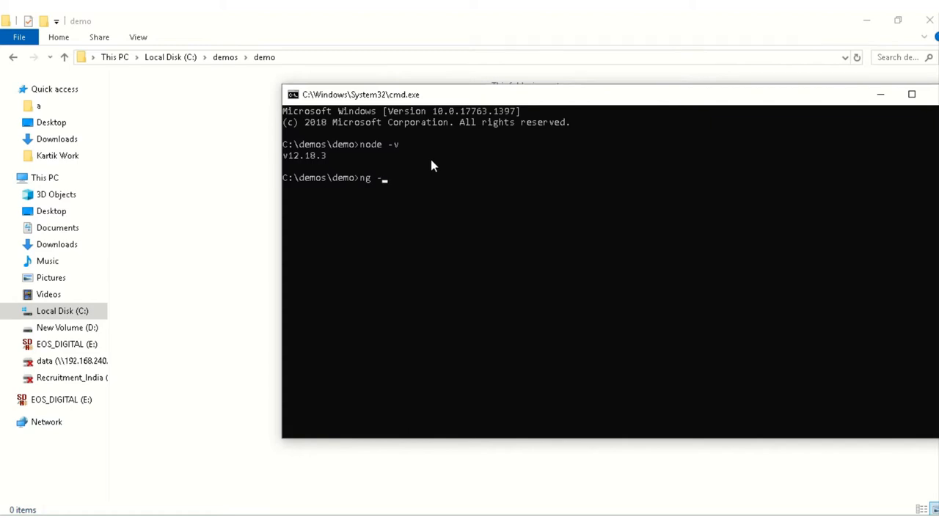
{"action": "type", "text": "versio"}
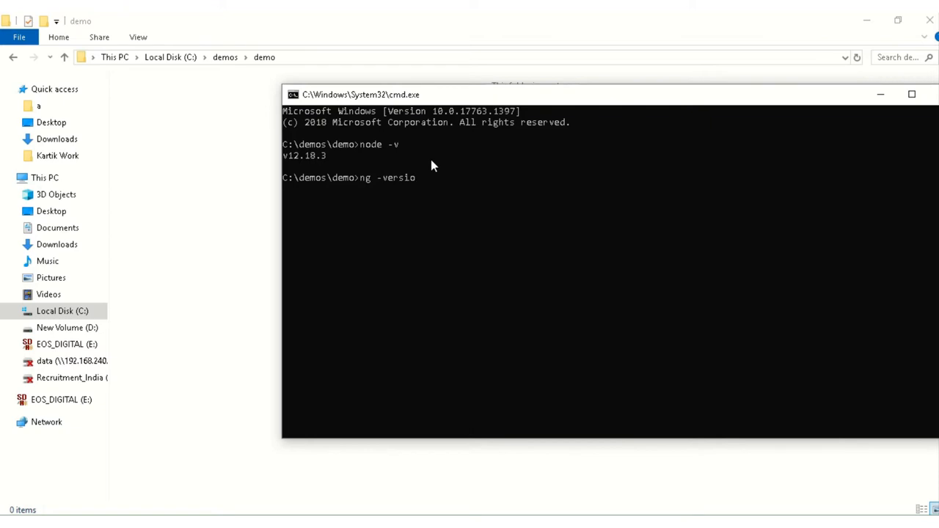
{"action": "type", "text": "n"}
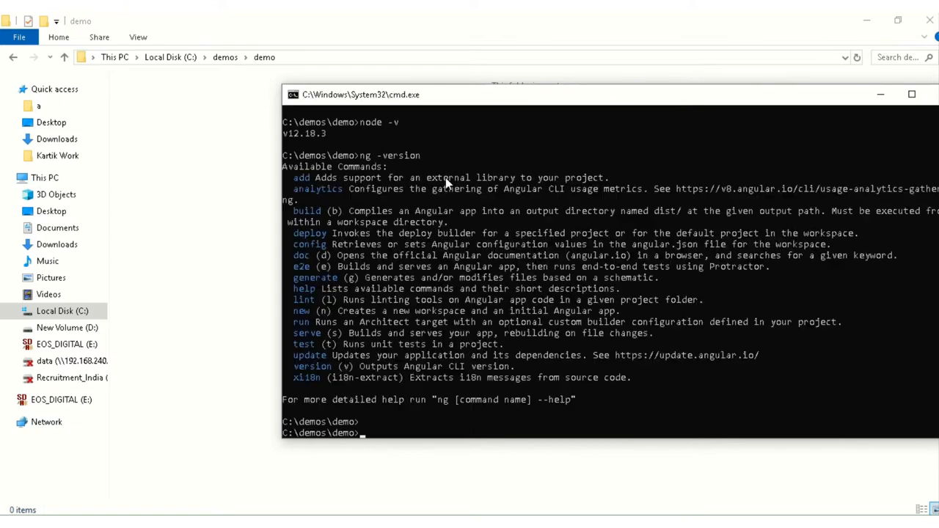
{"action": "type", "text": "ng"}
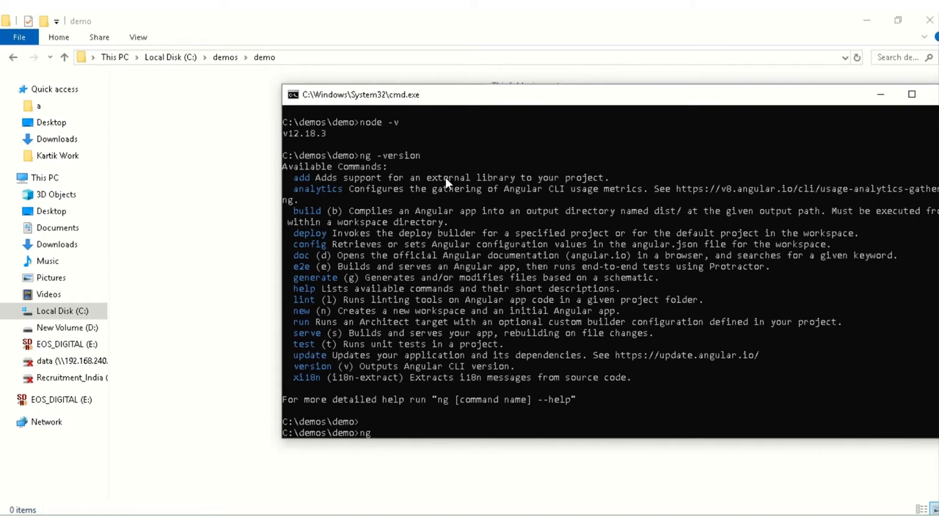
{"action": "type", "text": "--"}
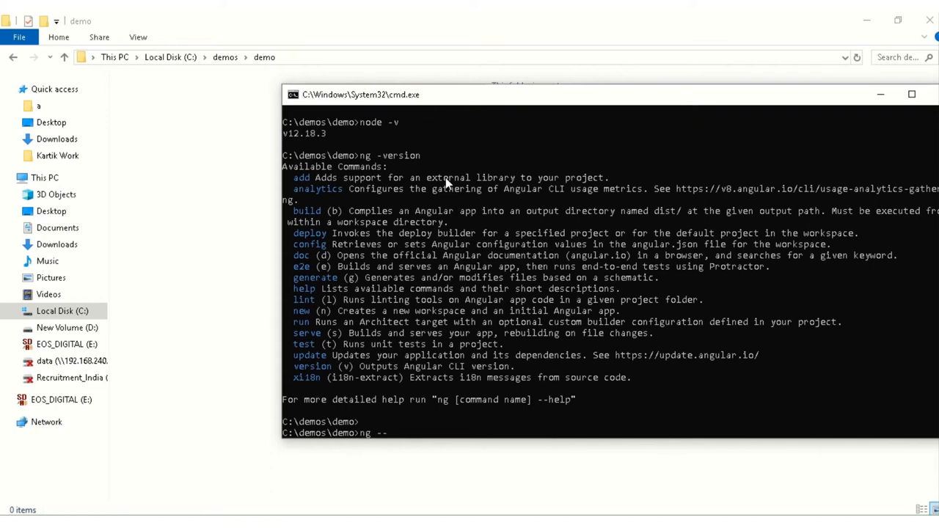
{"action": "type", "text": "version"}
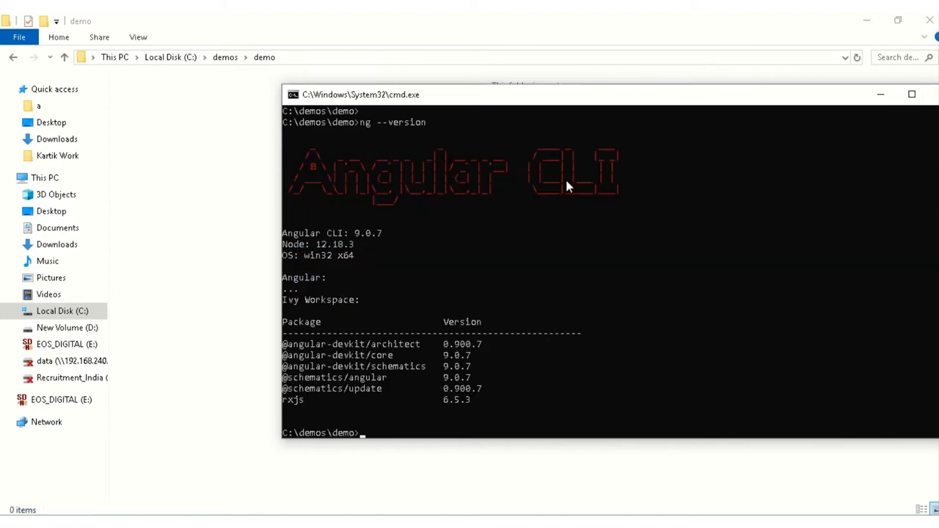
{"action": "mouse_move", "coordinate": [315, 267]}
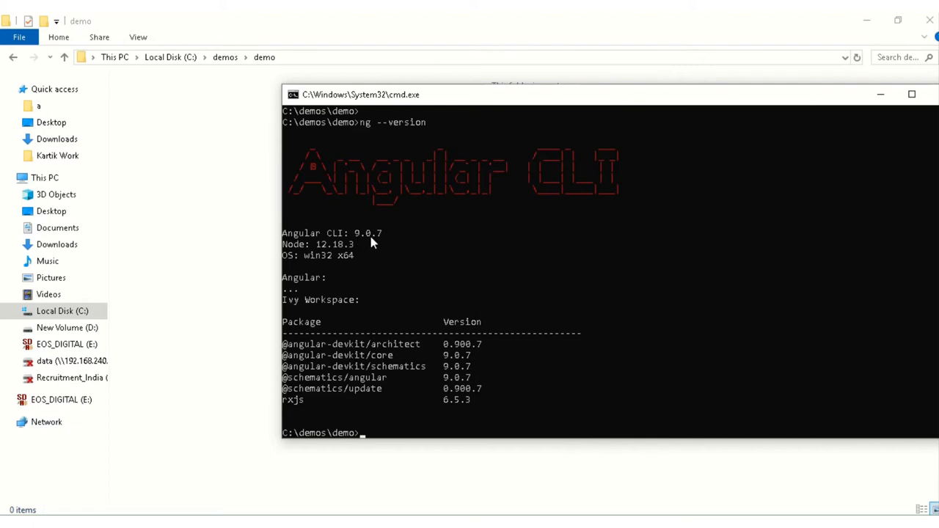
{"action": "mouse_move", "coordinate": [425, 296]}
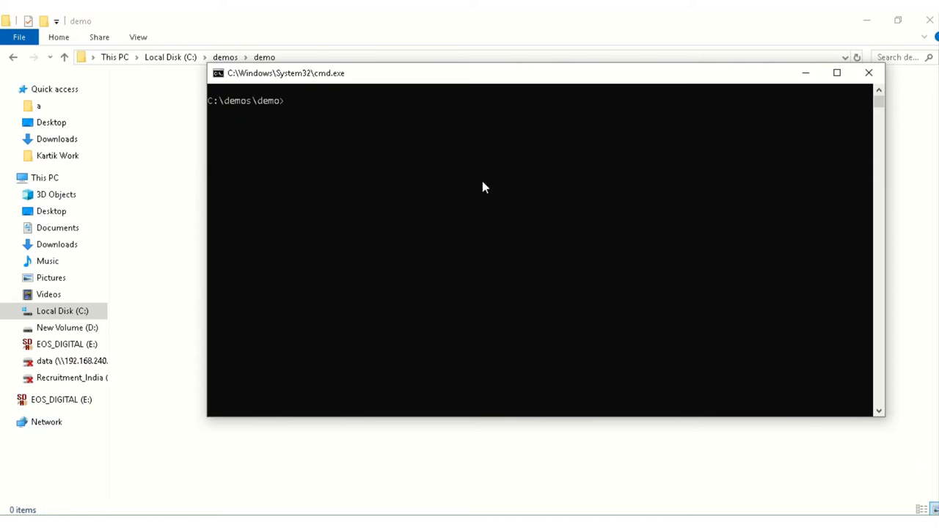
Enter the command ng new demoApplication at the demo folder prompt.
{"action": "left_click_drag", "start_coordinate": [484, 74], "coordinate": [463, 63]}
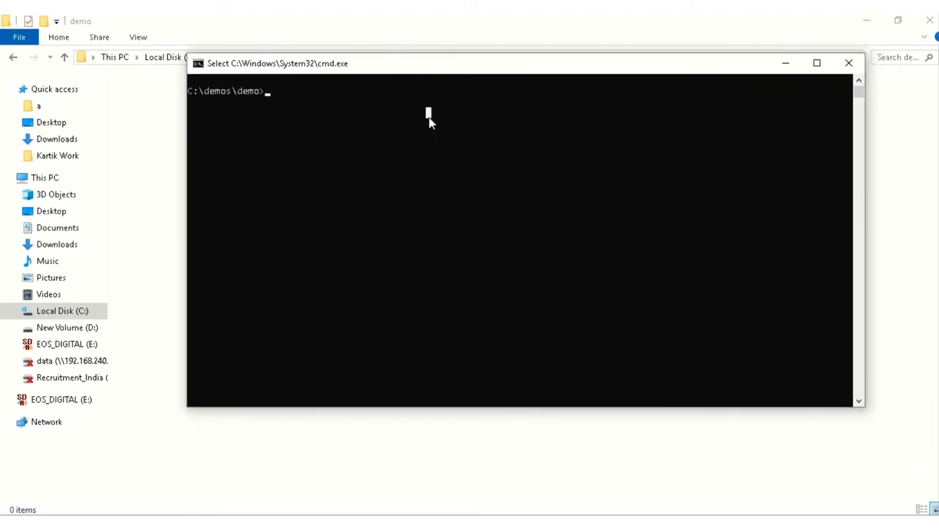
{"action": "type", "text": "ng"}
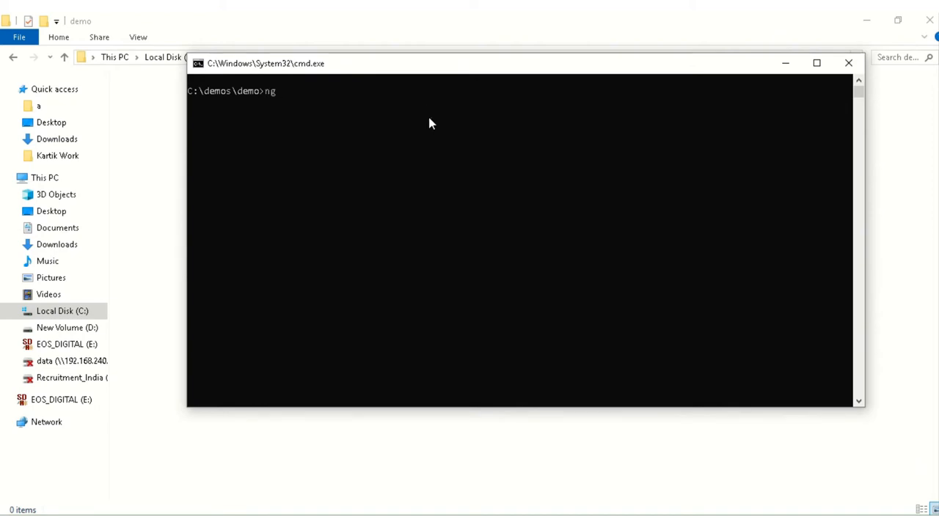
{"action": "type", "text": "new"}
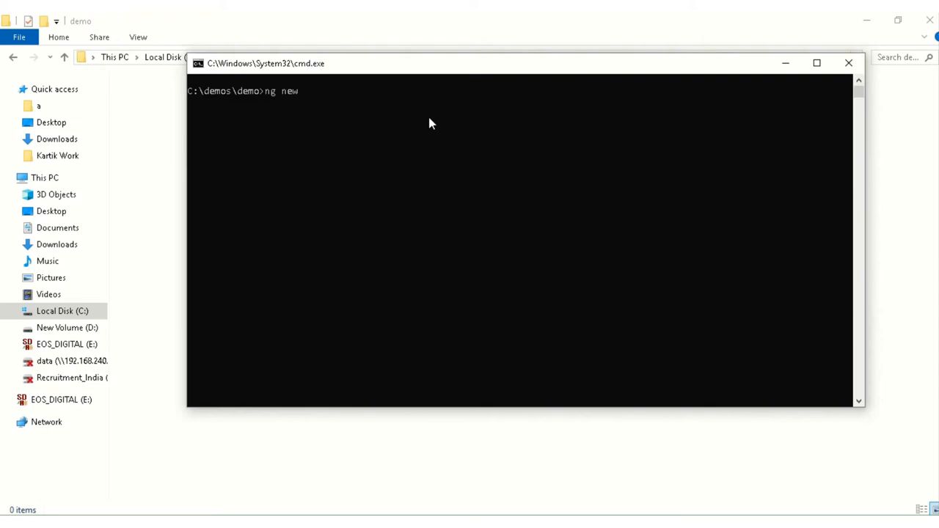
{"action": "type", "text": "demoAppl"}
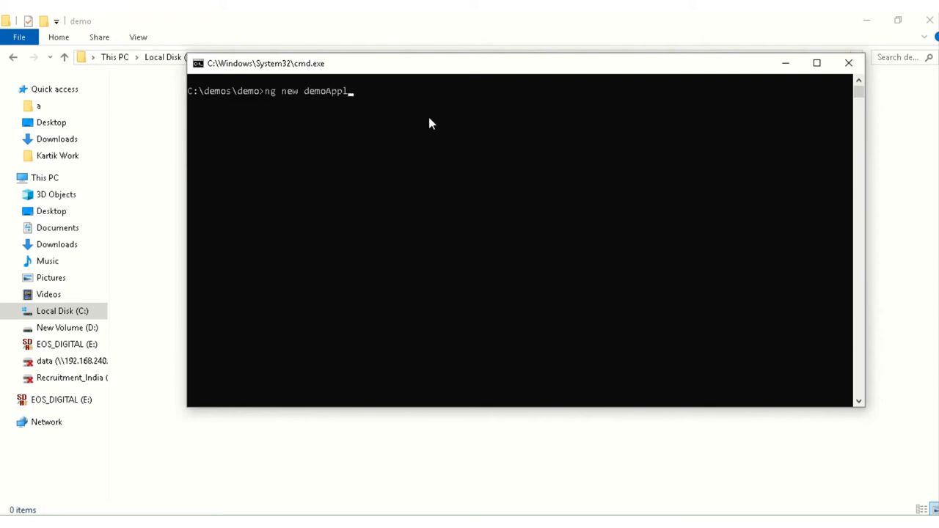
{"action": "type", "text": "ication"}
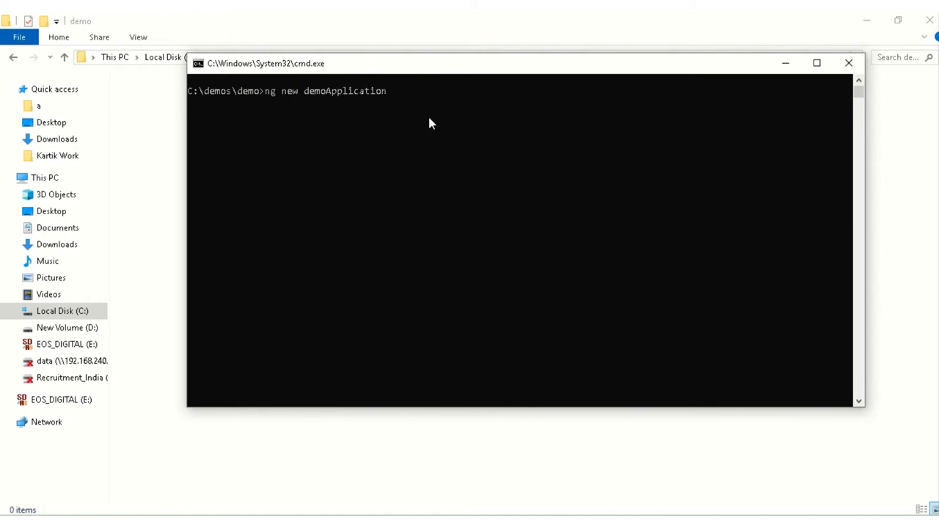
{"action": "mouse_move", "coordinate": [383, 91]}
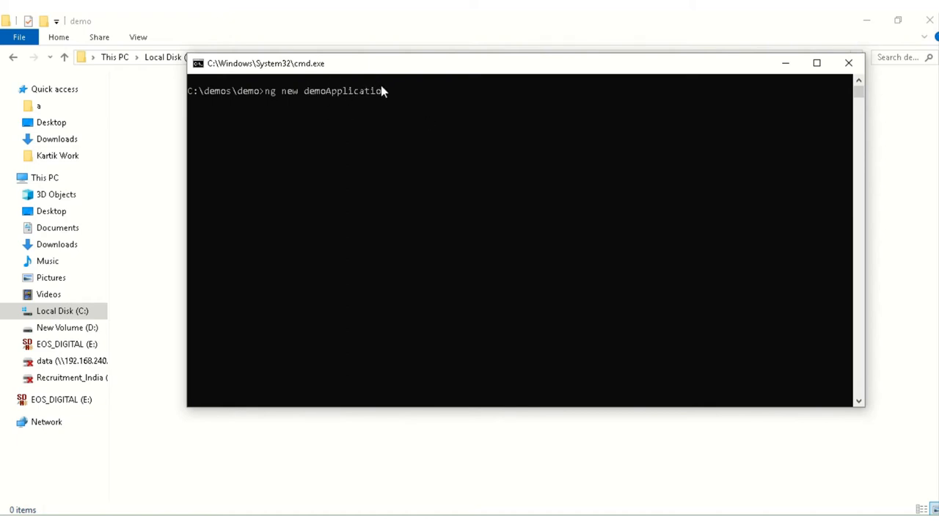
{"action": "mouse_move", "coordinate": [390, 91]}
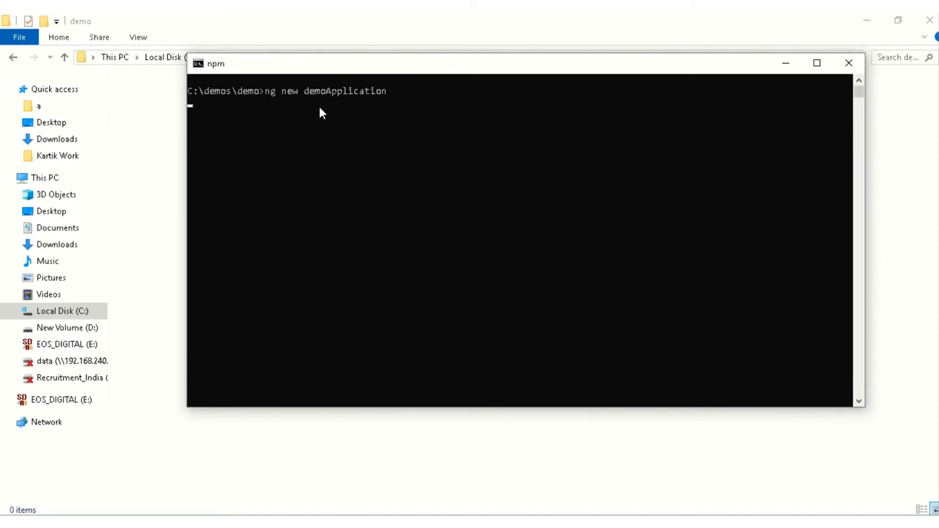
{"action": "mouse_move", "coordinate": [319, 153]}
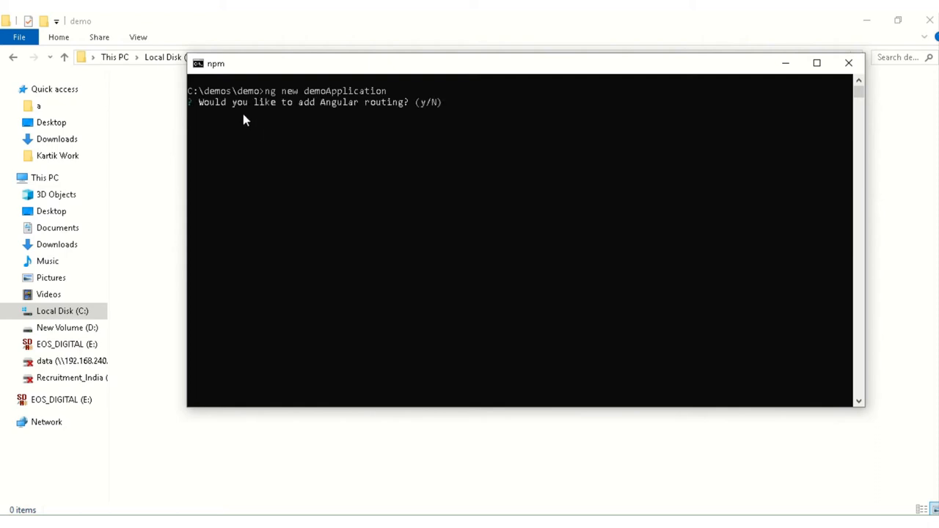
{"action": "mouse_move", "coordinate": [428, 111]}
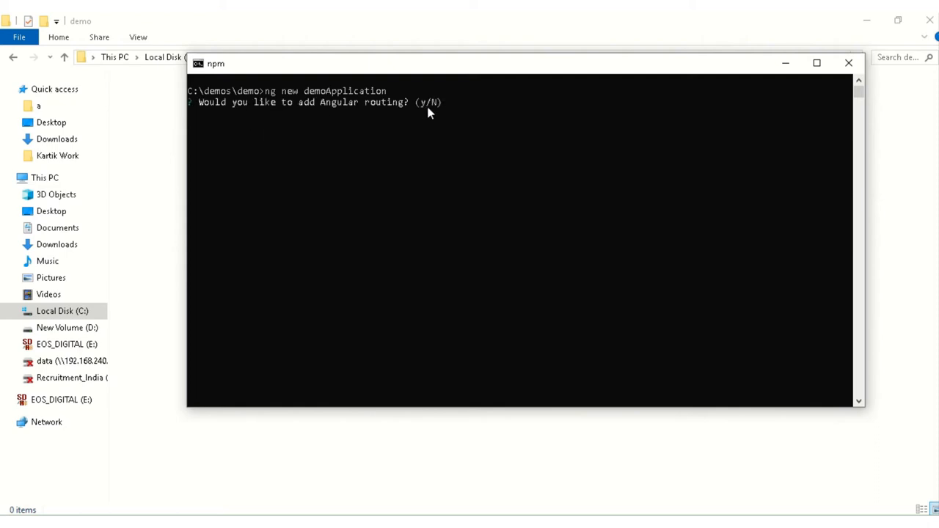
{"action": "mouse_move", "coordinate": [472, 139]}
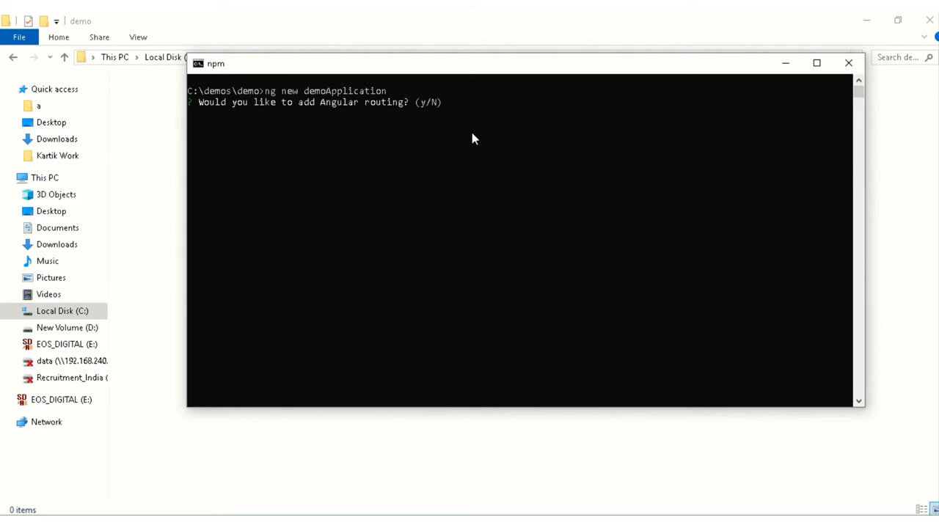
Answer y to Angular routing and choose CSS as the stylesheet format to generate the project.
{"action": "type", "text": "y"}
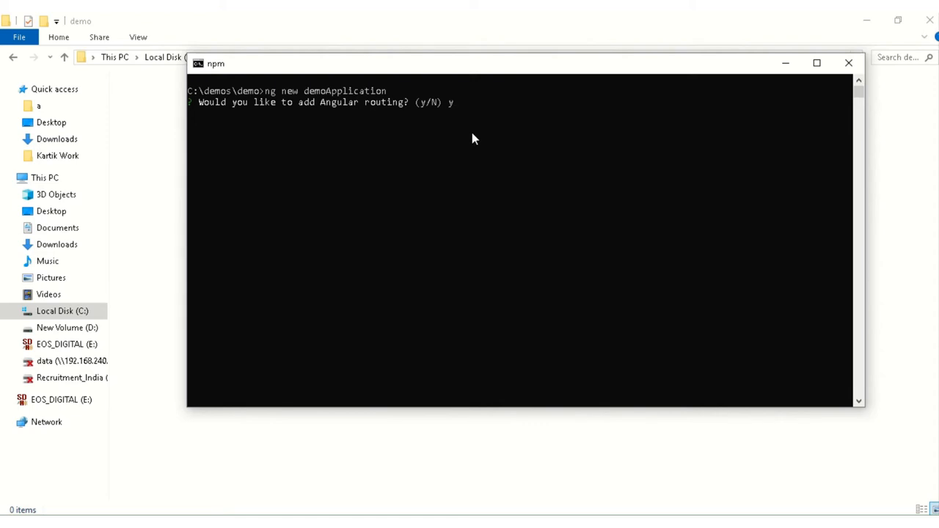
{"action": "key", "text": "enter"}
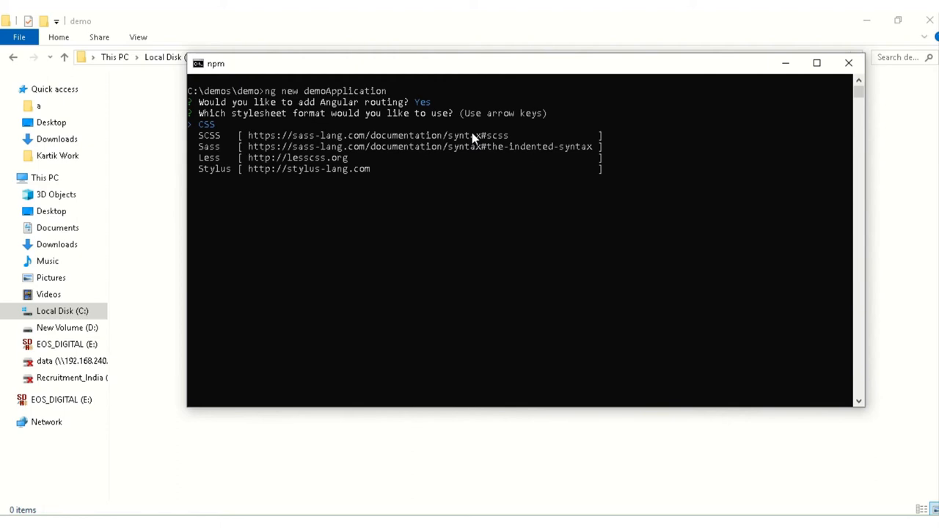
{"action": "mouse_move", "coordinate": [370, 141]}
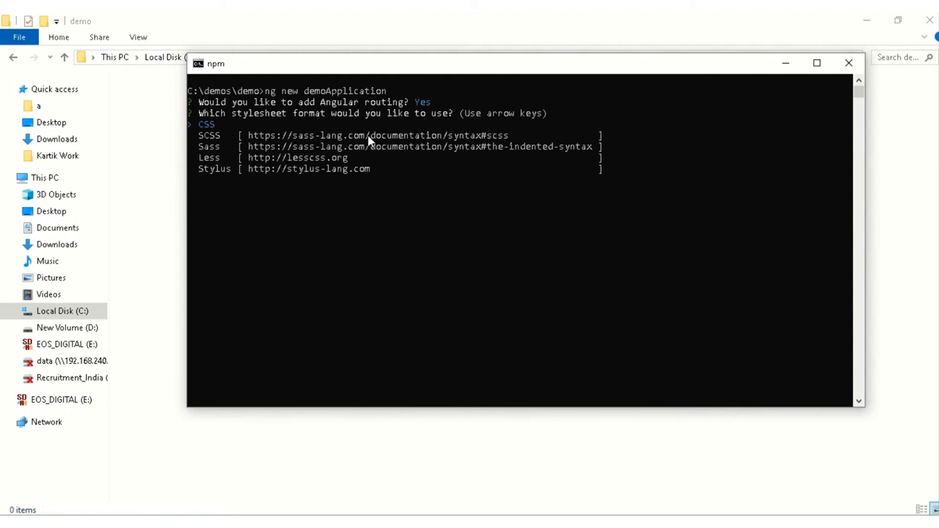
{"action": "mouse_move", "coordinate": [273, 170]}
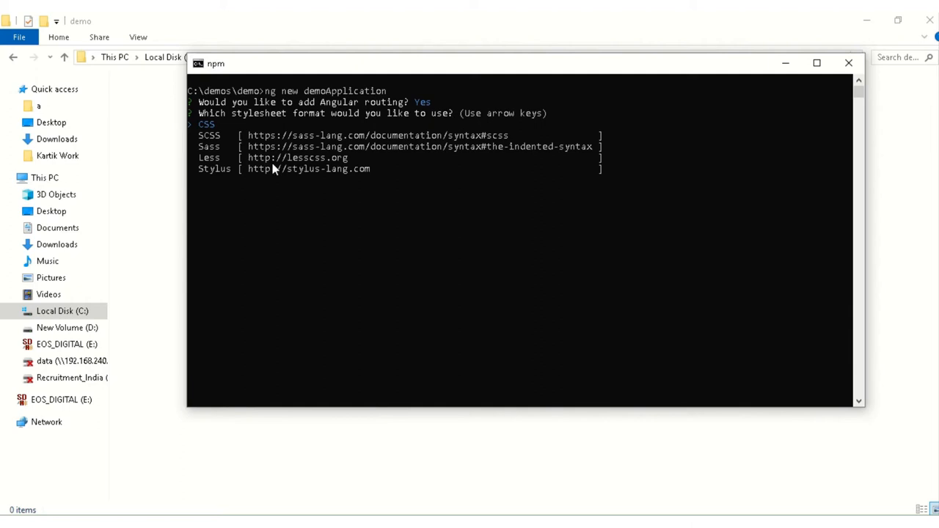
{"action": "key", "text": "Down"}
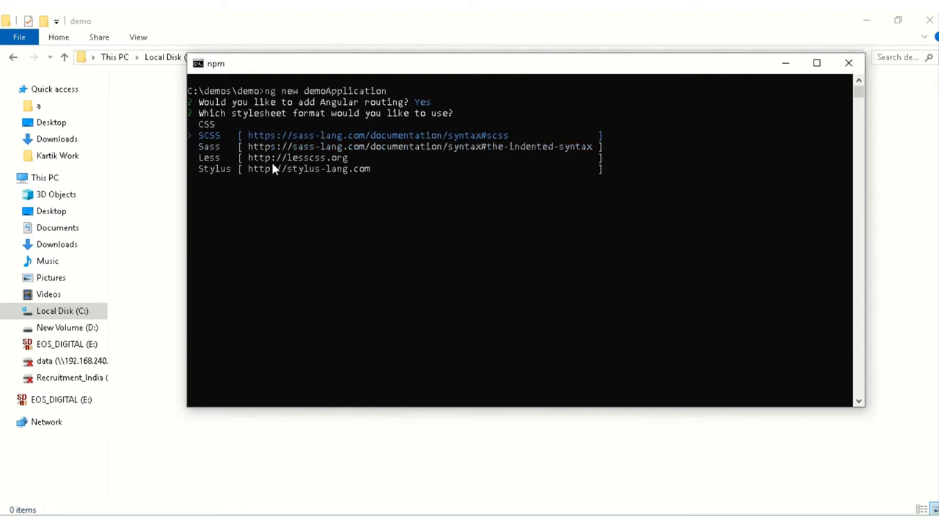
{"action": "key", "text": "Down"}
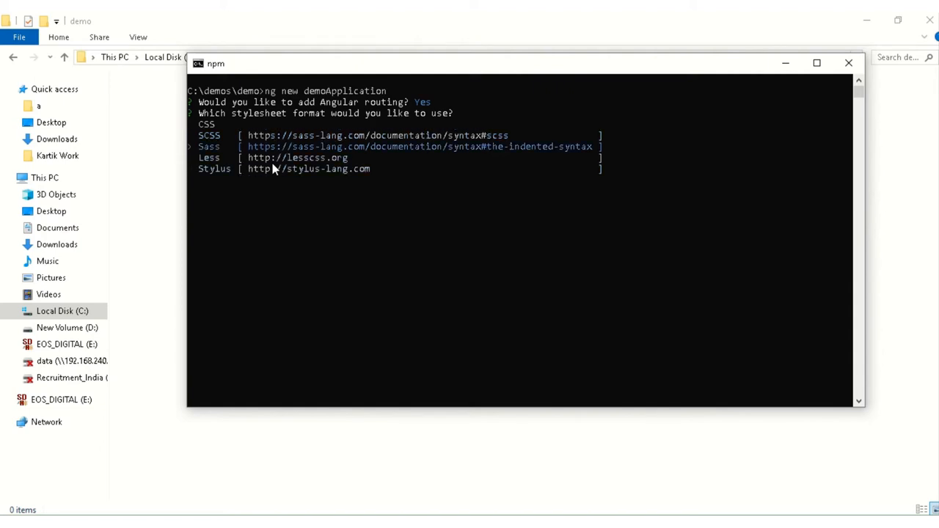
{"action": "key", "text": "up"}
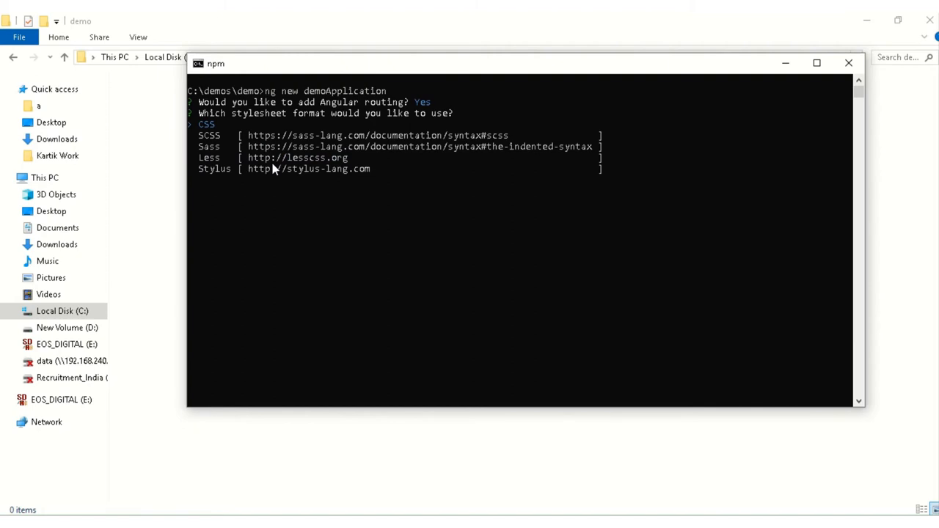
{"action": "key", "text": "enter"}
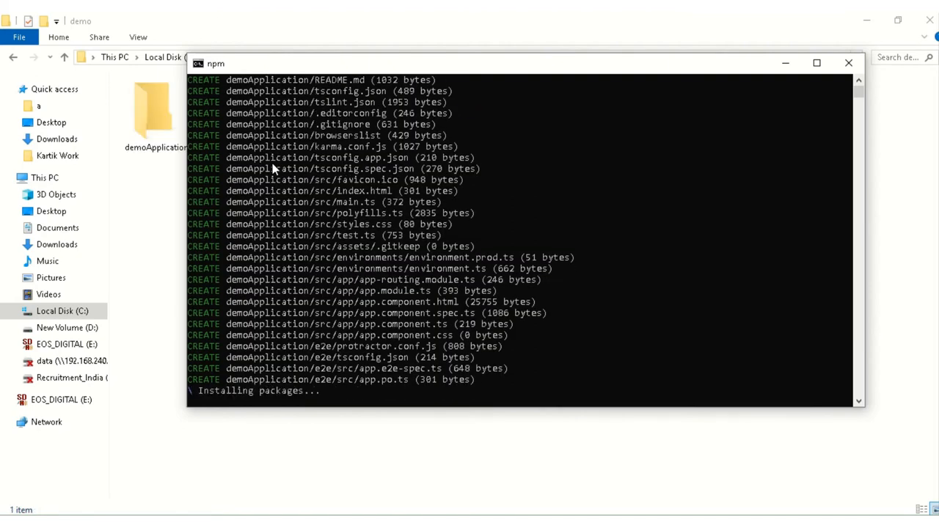
{"action": "mouse_move", "coordinate": [393, 70]}
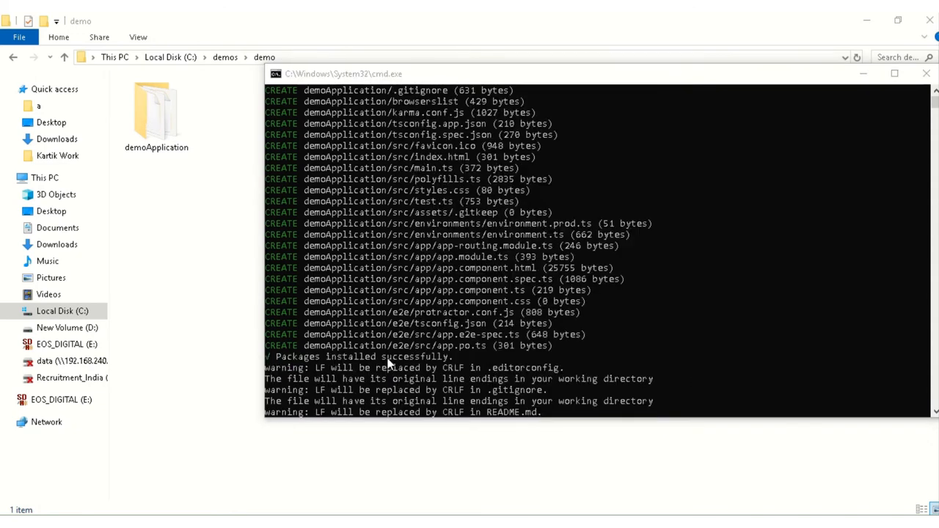
Scroll the npm install output until git initialisation completes successfully.
{"action": "scroll", "scroll_direction": "down", "scroll_amount": 3}
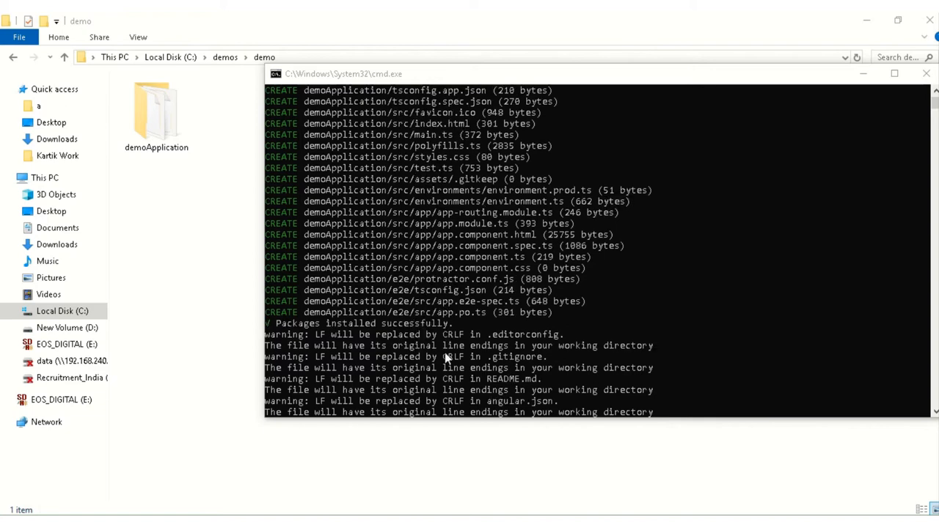
{"action": "scroll", "scroll_direction": "down", "scroll_amount": 3}
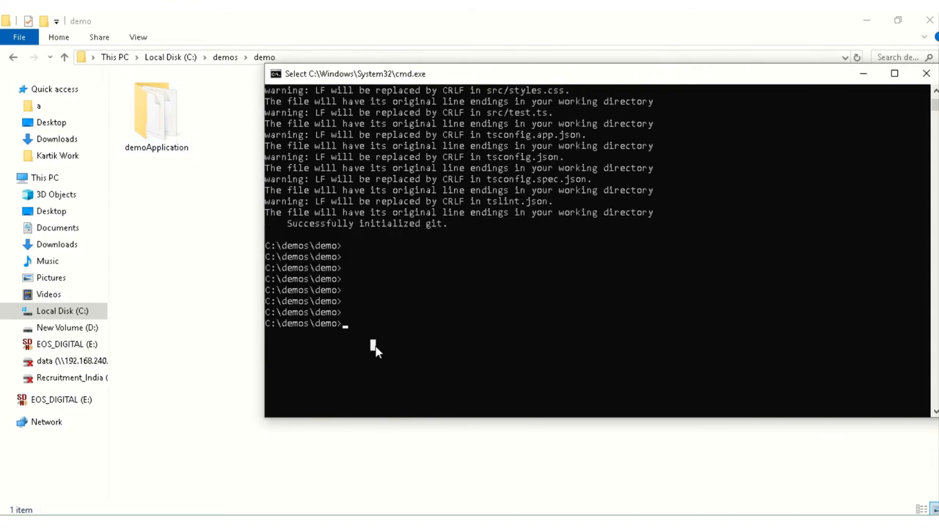
Change directory into demoApplication and launch it in Visual Studio Code.
{"action": "type", "text": "cd"}
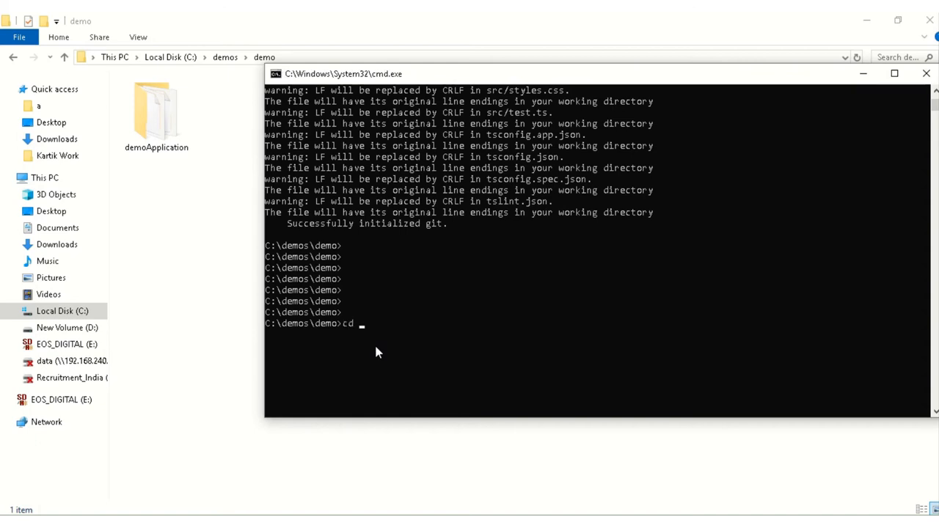
{"action": "type", "text": "demoApplication"}
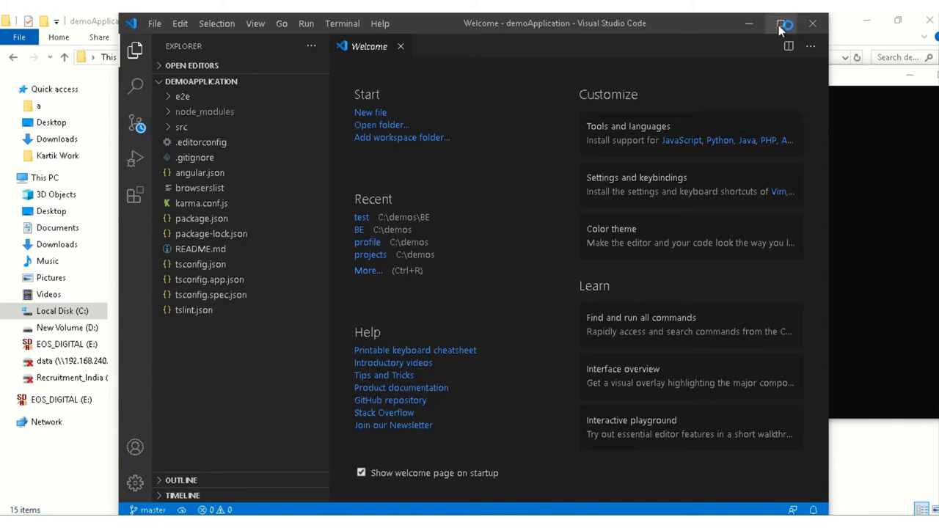
Return to Command Prompt and run ng serve to start compiling demoApplication.
{"action": "left_click", "coordinate": [786, 23]}
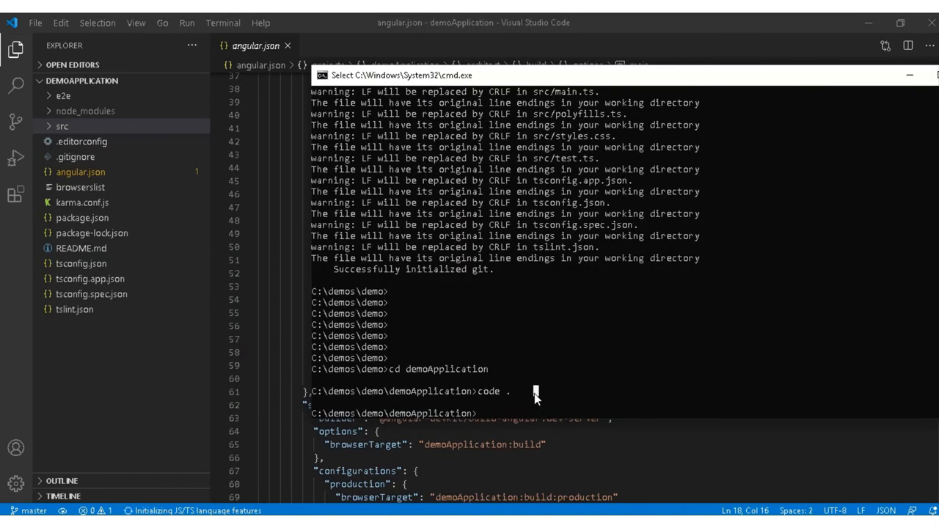
{"action": "type", "text": "ng"}
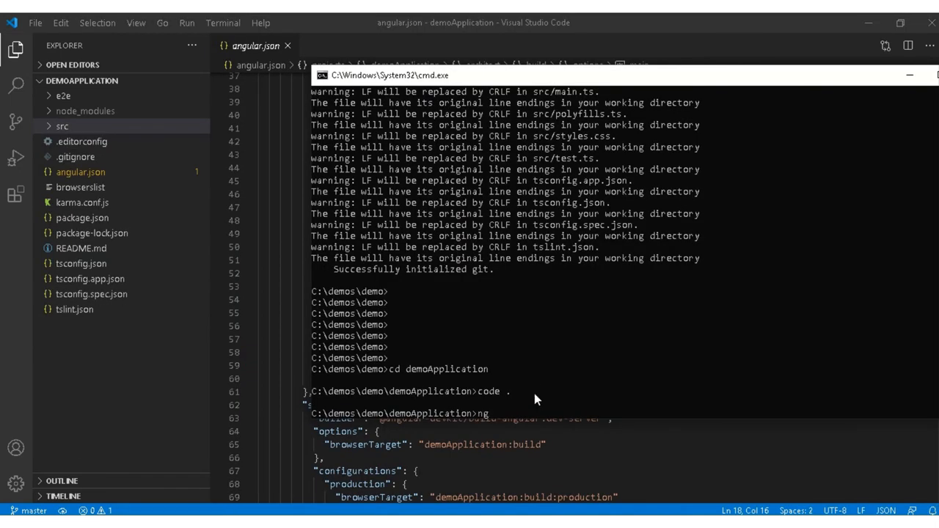
{"action": "type", "text": "ser"}
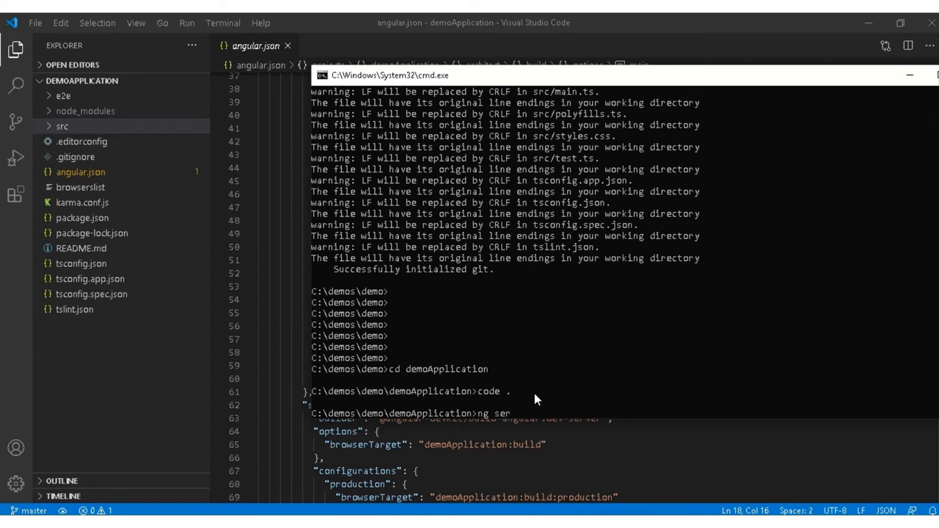
{"action": "type", "text": "ve"}
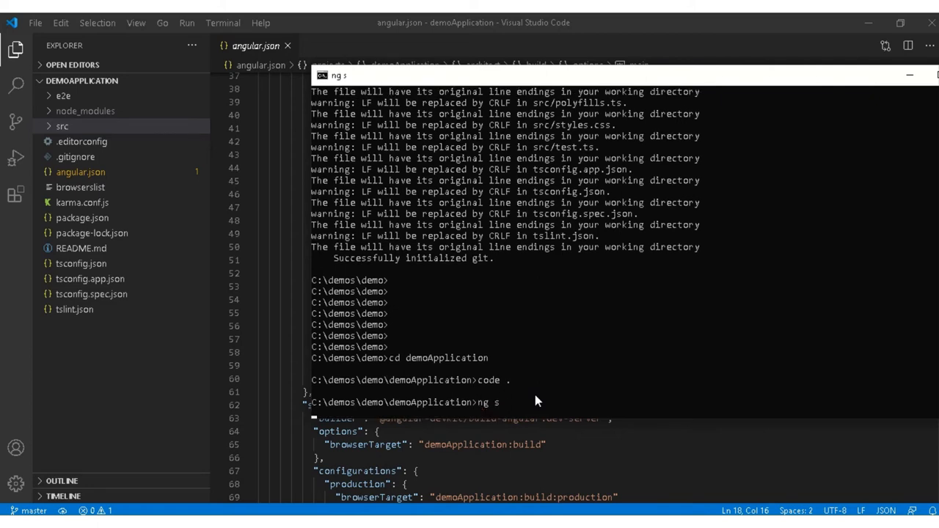
{"action": "mouse_move", "coordinate": [120, 233]}
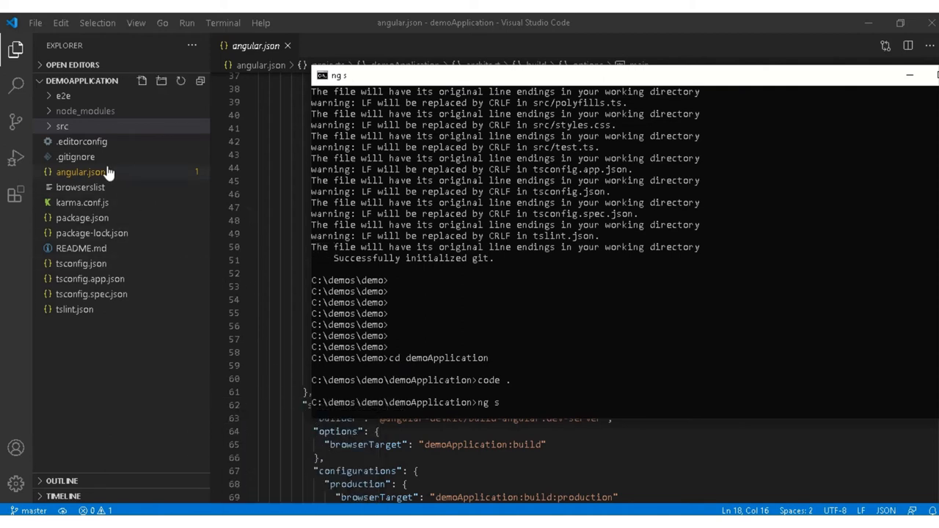
{"action": "left_click", "coordinate": [288, 46]}
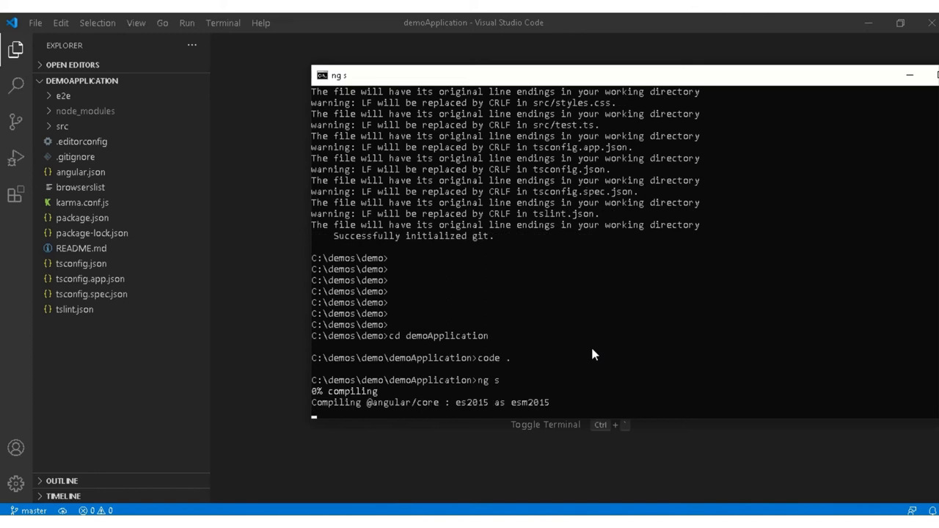
{"action": "mouse_move", "coordinate": [493, 395]}
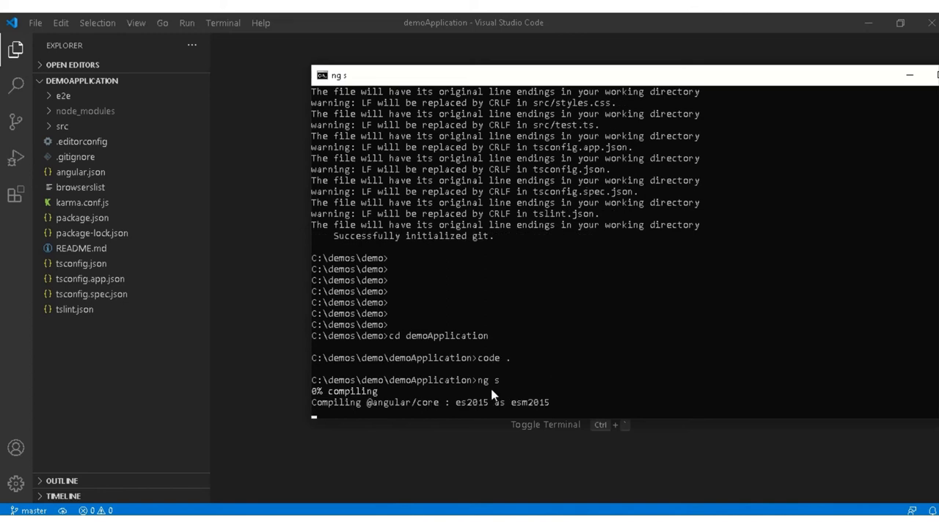
{"action": "mouse_move", "coordinate": [531, 359]}
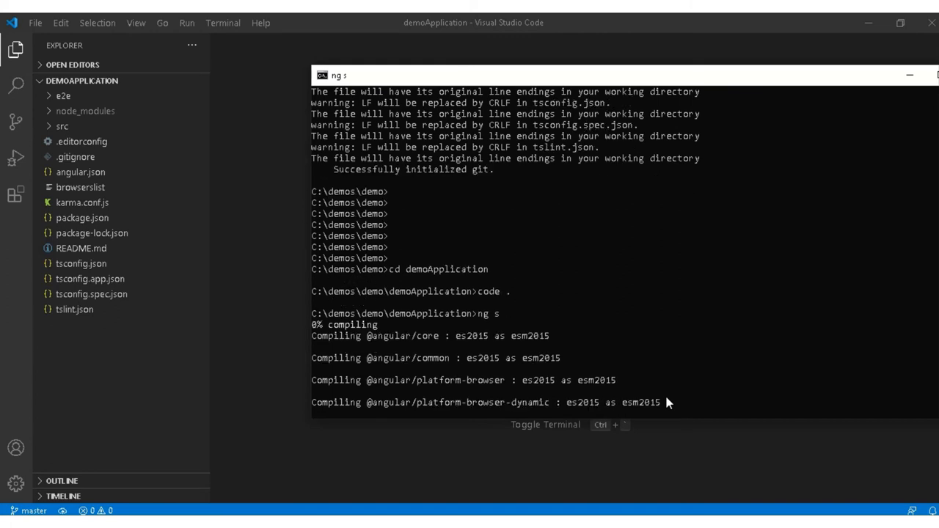
{"action": "mouse_move", "coordinate": [812, 367]}
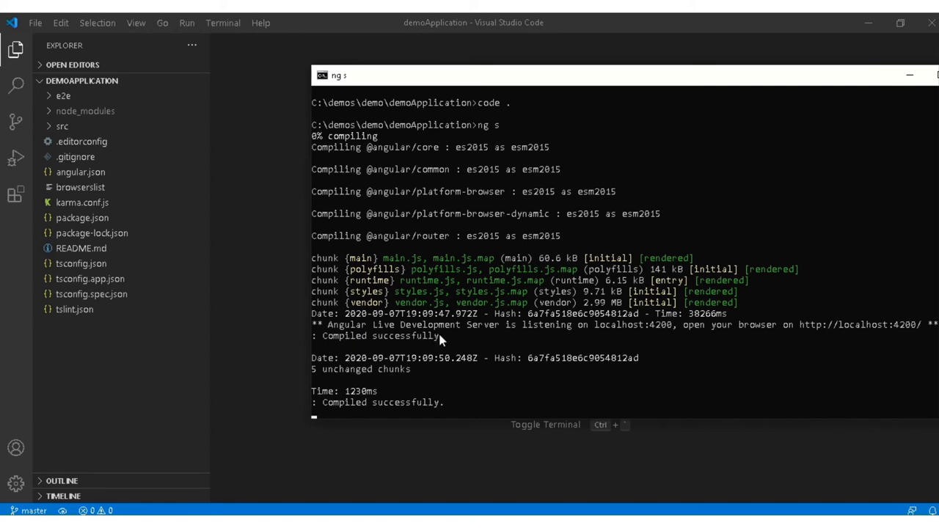
{"action": "mouse_move", "coordinate": [716, 371]}
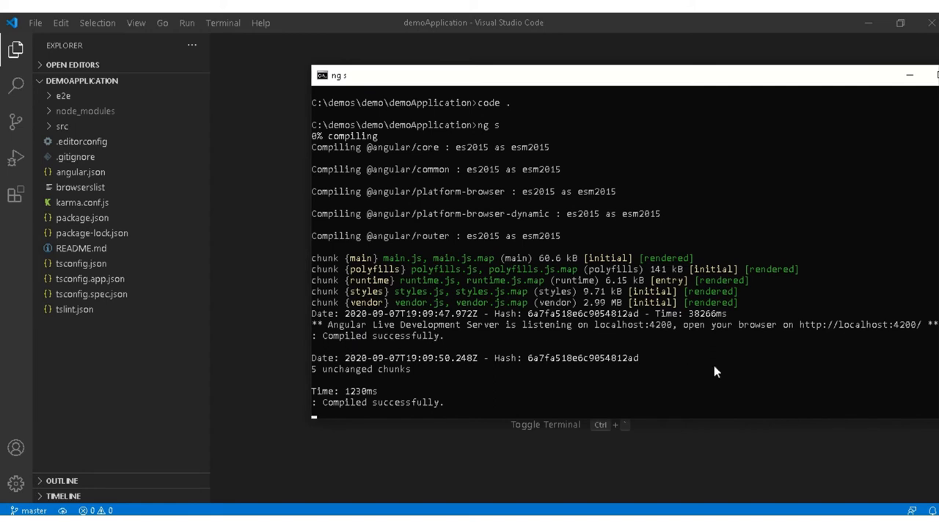
{"action": "mouse_move", "coordinate": [824, 336]}
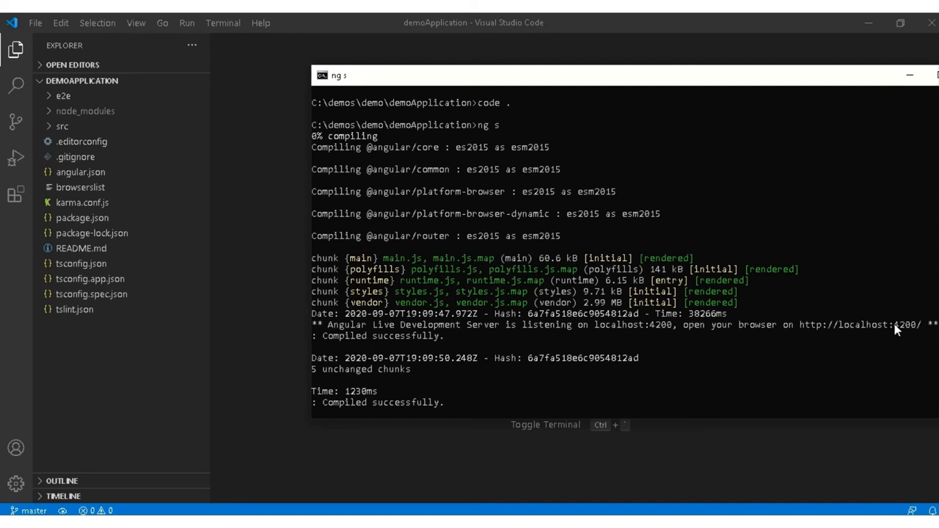
{"action": "double_click", "coordinate": [859, 324]}
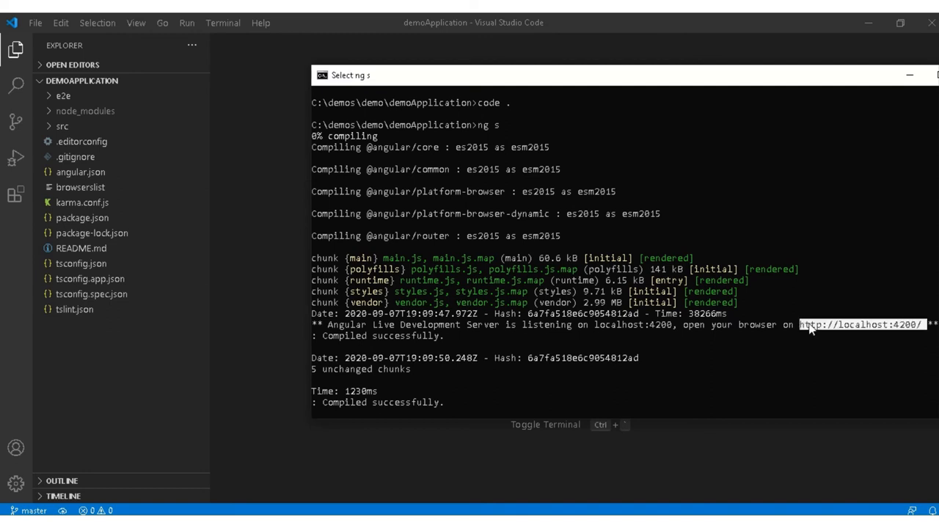
{"action": "left_click", "coordinate": [858, 326]}
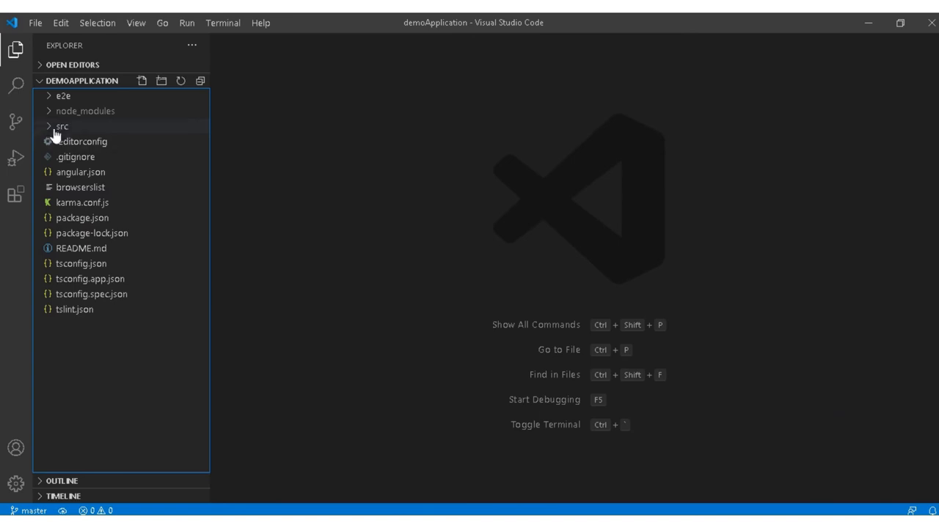
Expand src and app in the Explorer and load app.component.html for editing.
{"action": "left_click", "coordinate": [62, 126]}
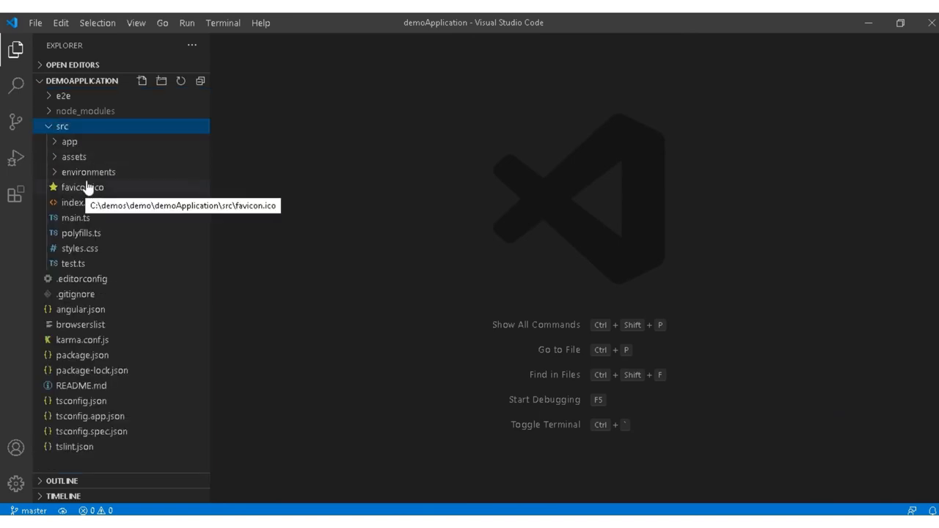
{"action": "left_click", "coordinate": [69, 141]}
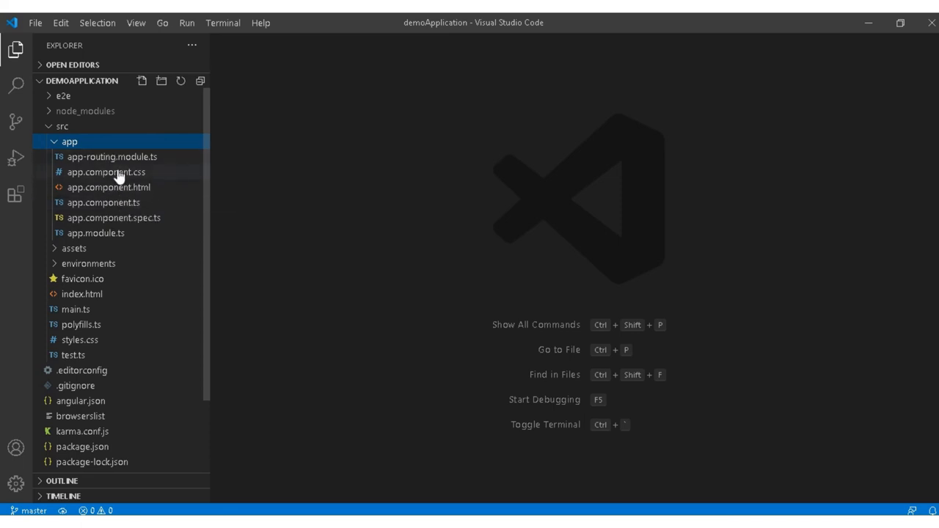
{"action": "left_click", "coordinate": [109, 188]}
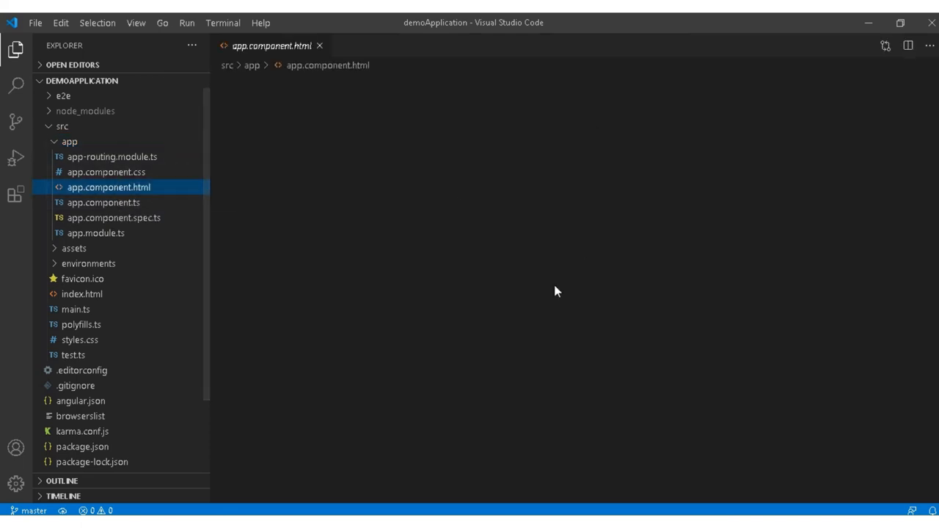
{"action": "left_click", "coordinate": [109, 188]}
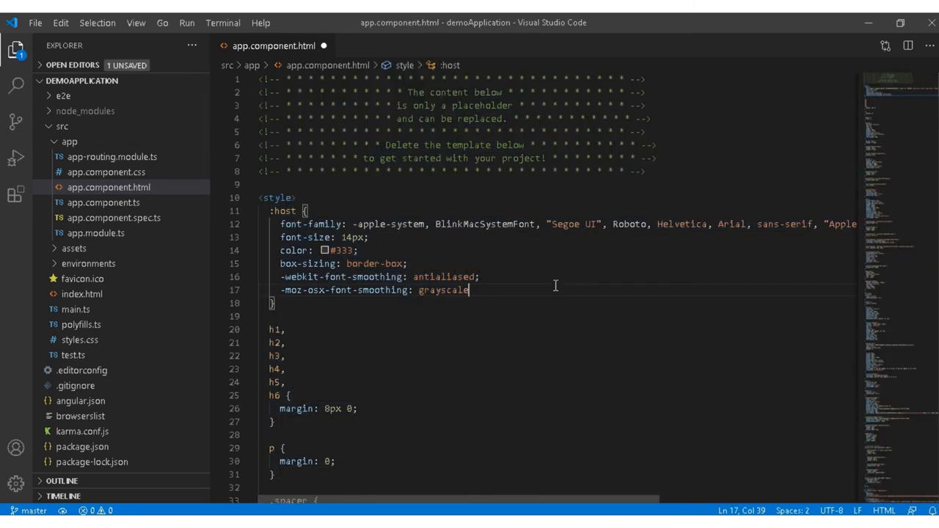
Replace the placeholder template in app.component.html with an h1 heading reading Hello World.
{"action": "key", "text": "ctrl+a"}
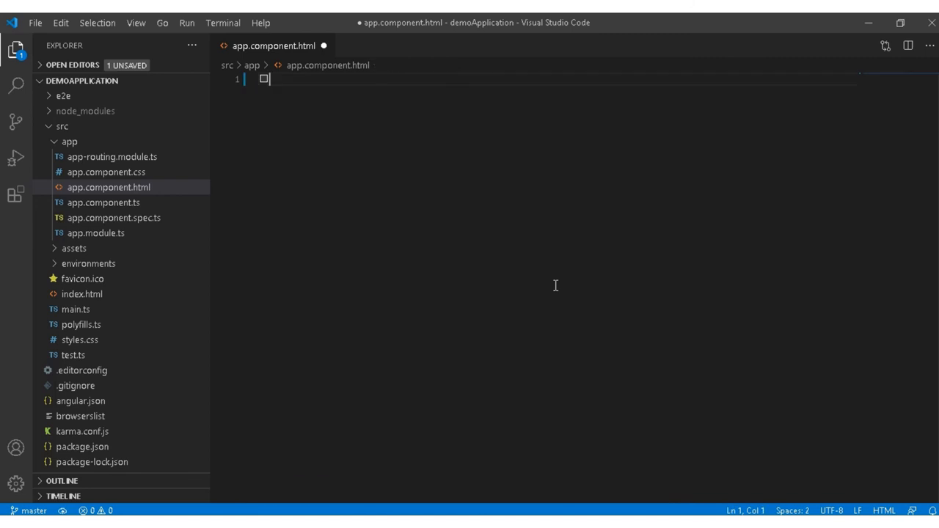
{"action": "type", "text": "h1"}
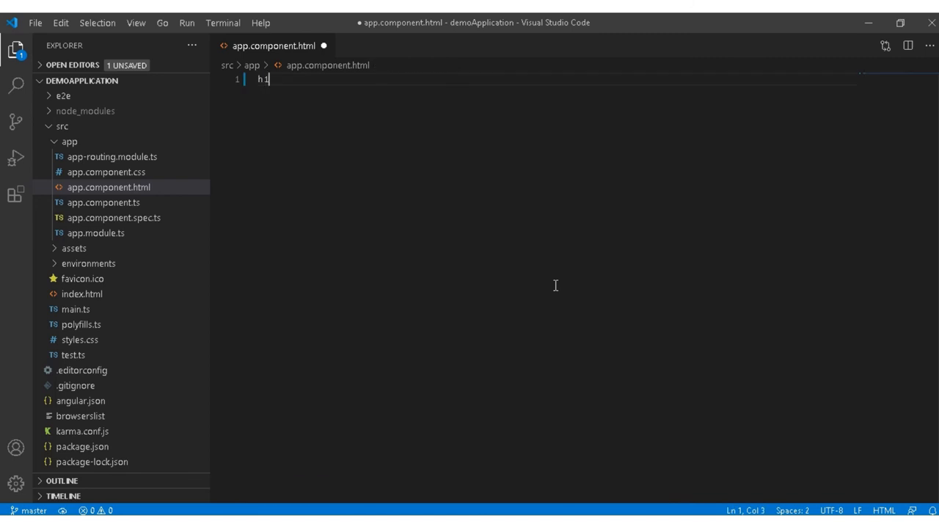
{"action": "key", "text": "Backspace"}
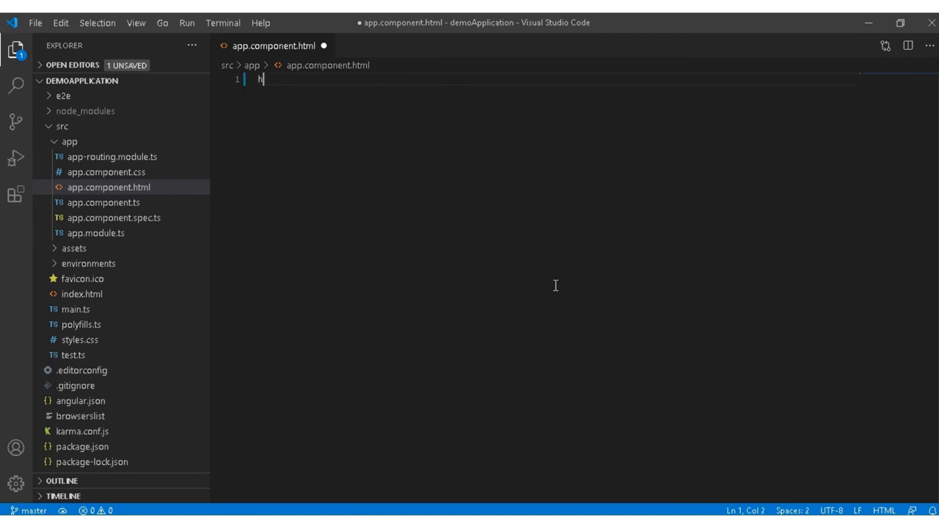
{"action": "type", "text": "1></h1>"}
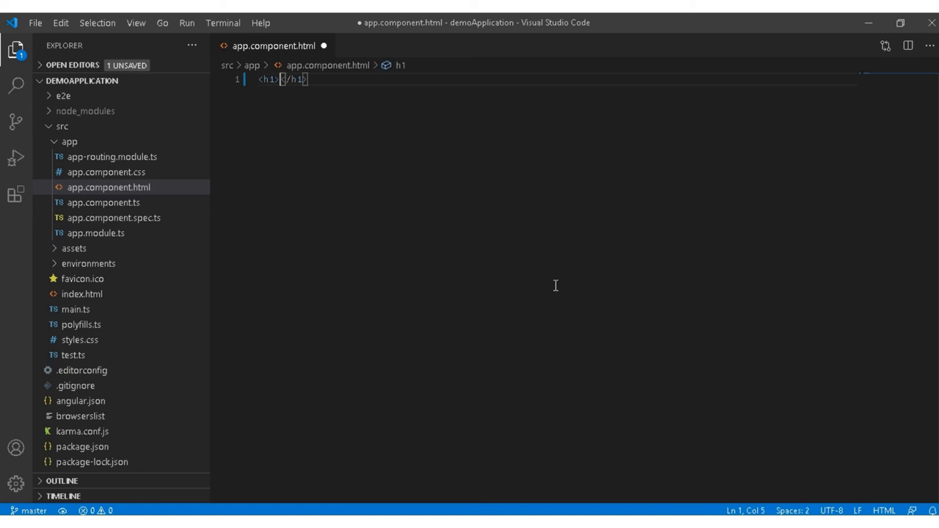
{"action": "type", "text": "Hello"}
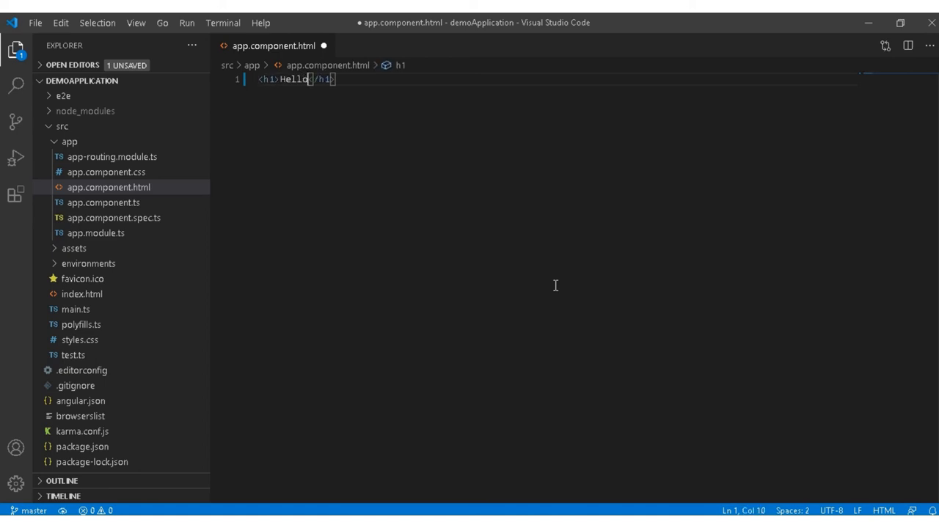
{"action": "type", "text": "World"}
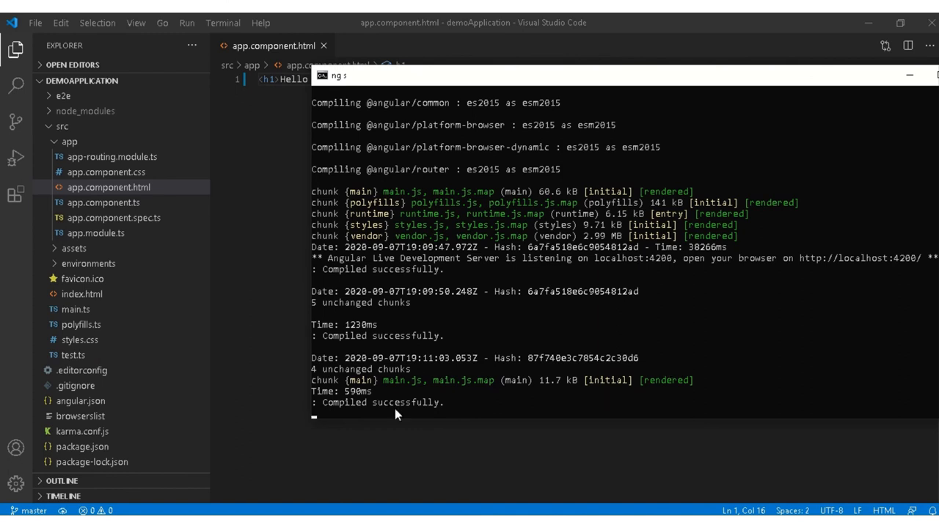
{"action": "mouse_move", "coordinate": [402, 414]}
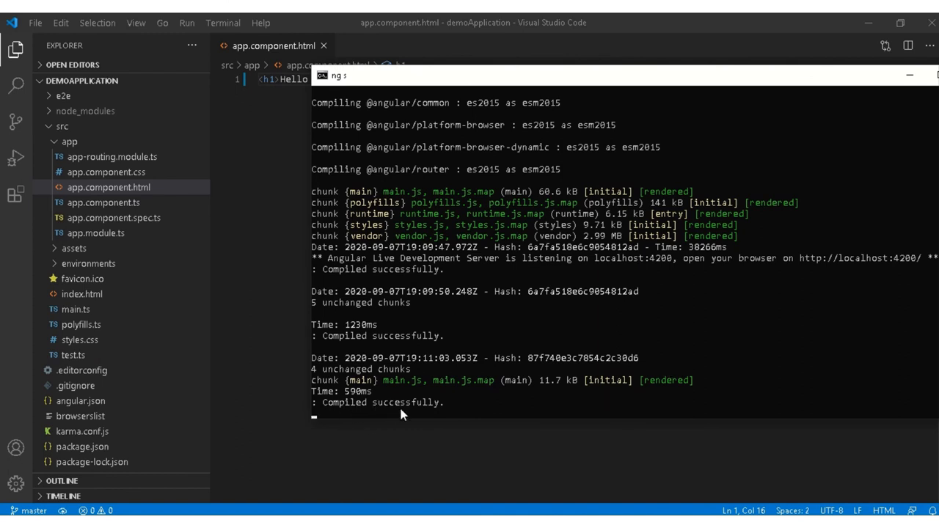